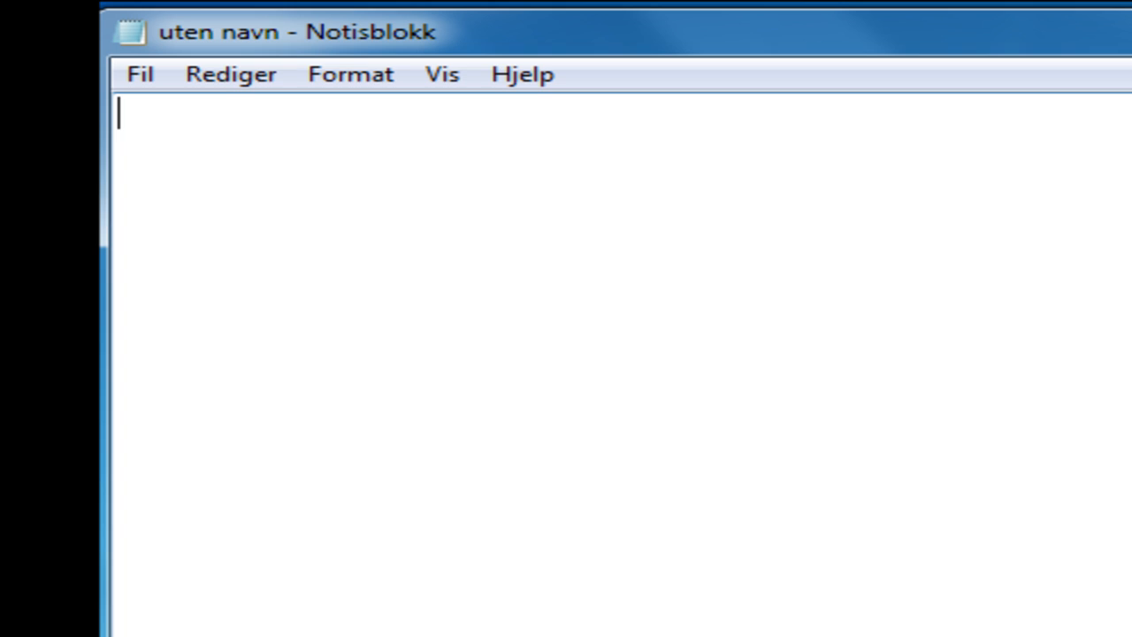
- List Byte, Short, Int, Long and Char on separate lines, with blank lines above Char
type("Byte")
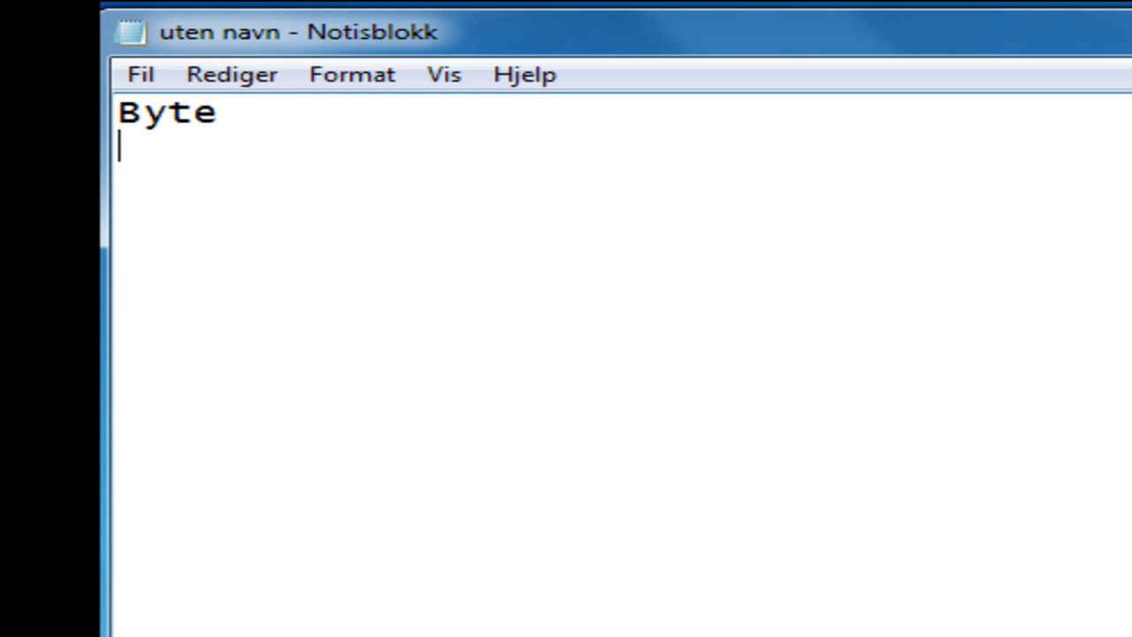
type("Short")
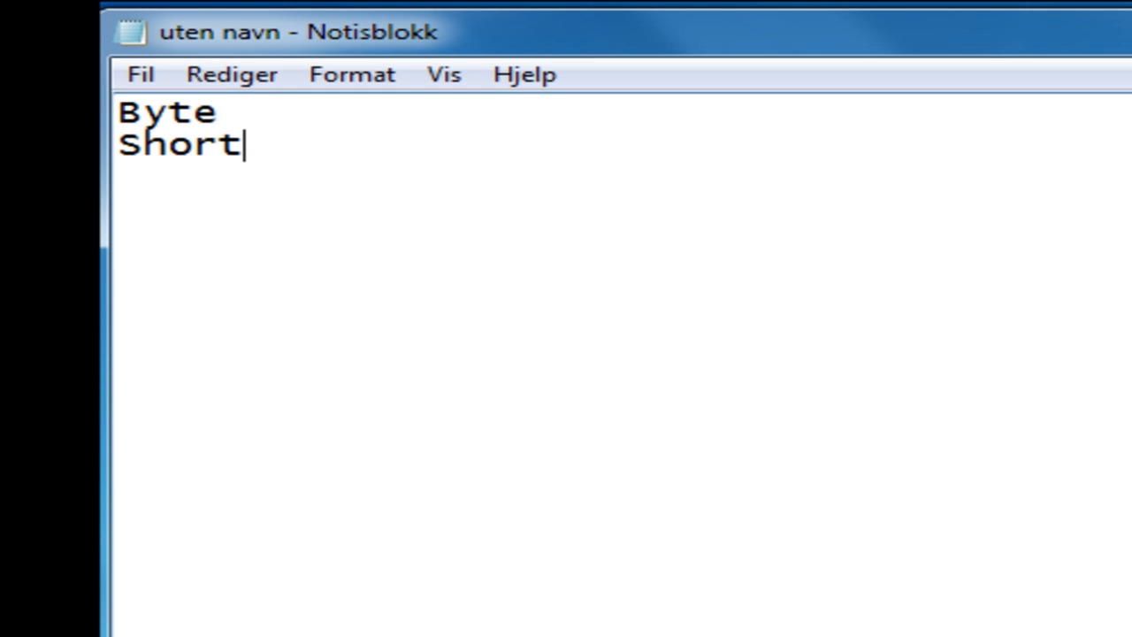
type("Int")
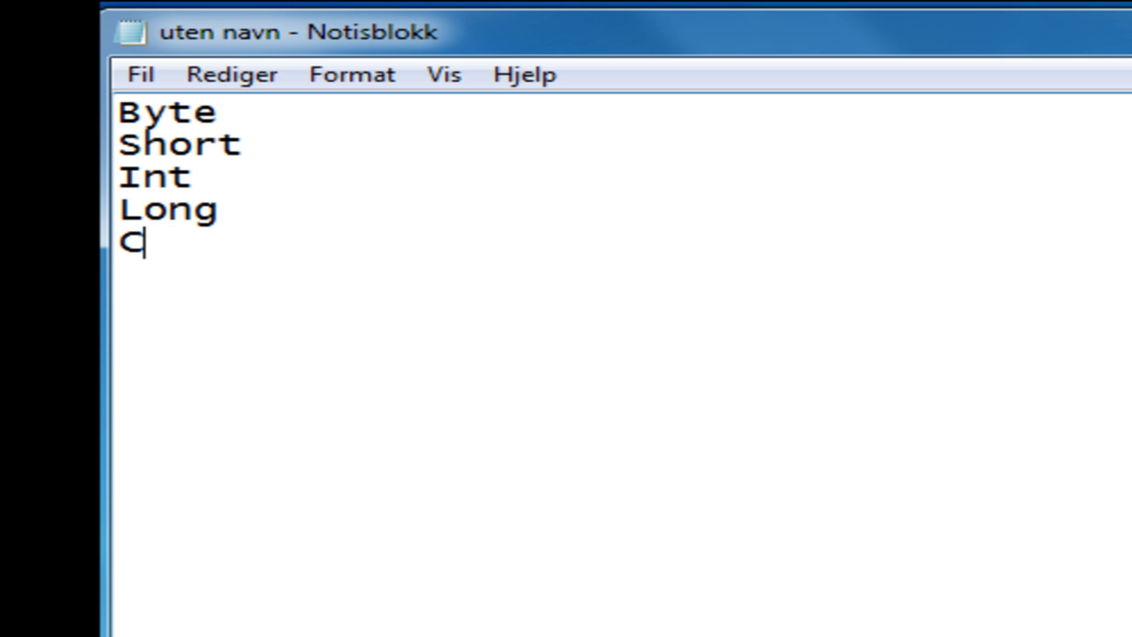
type("har")
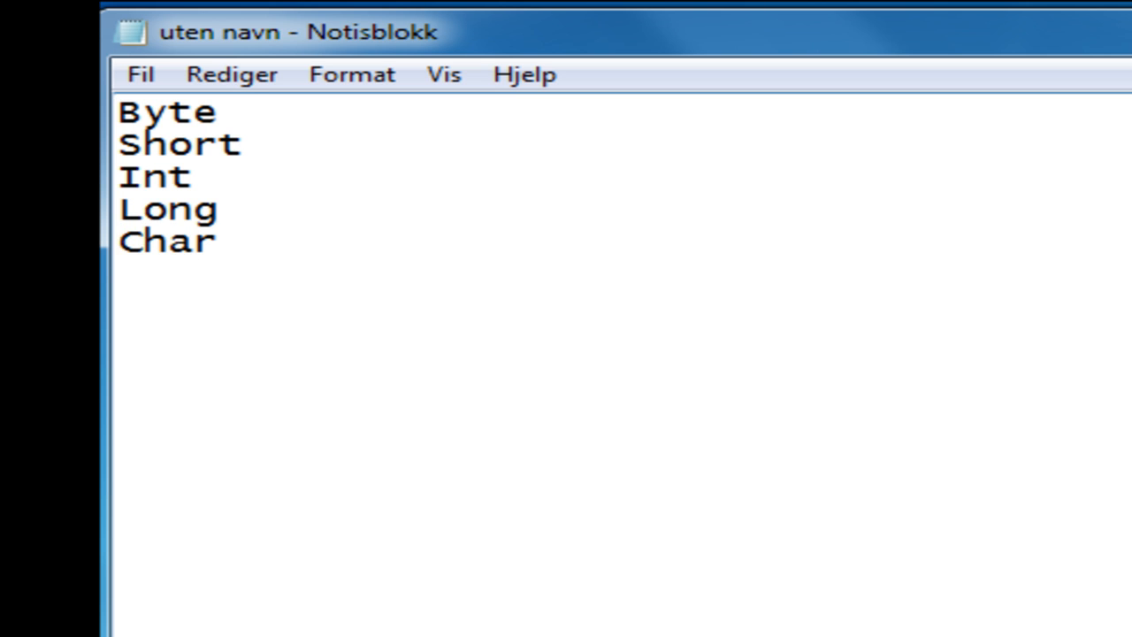
key("Enter")
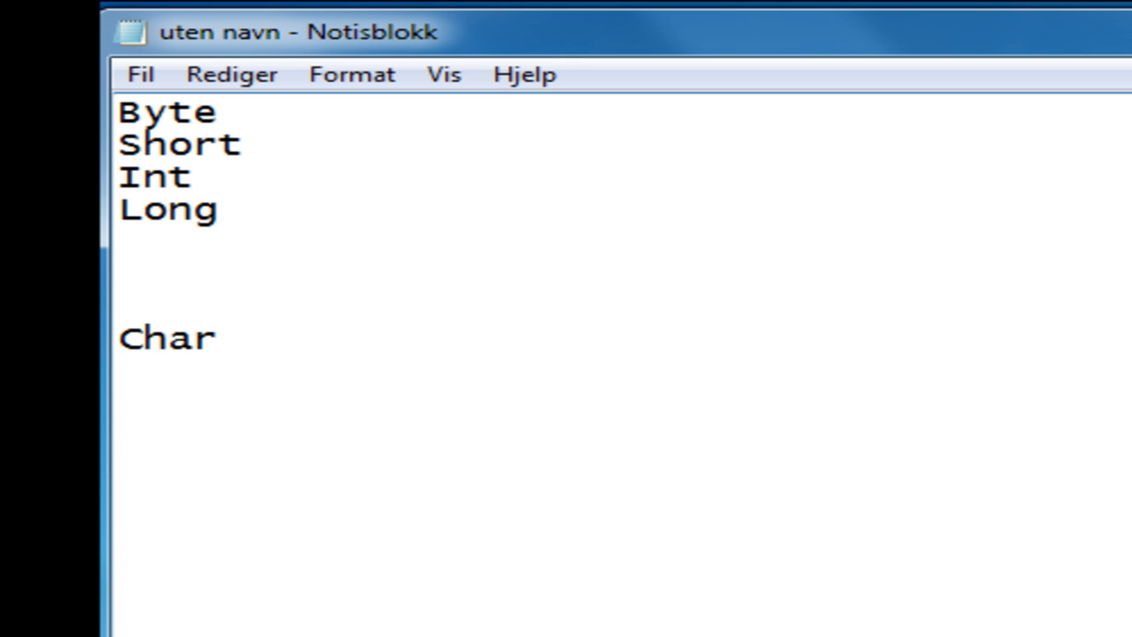
type("[-128, 127]")
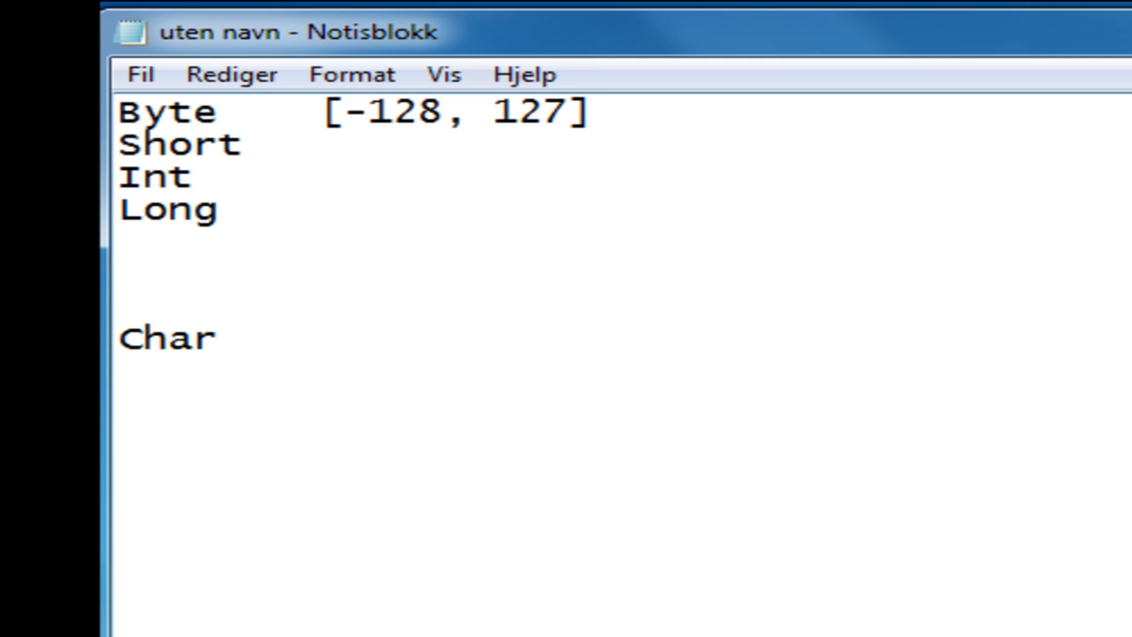
type("[-32 768, 32 767]")
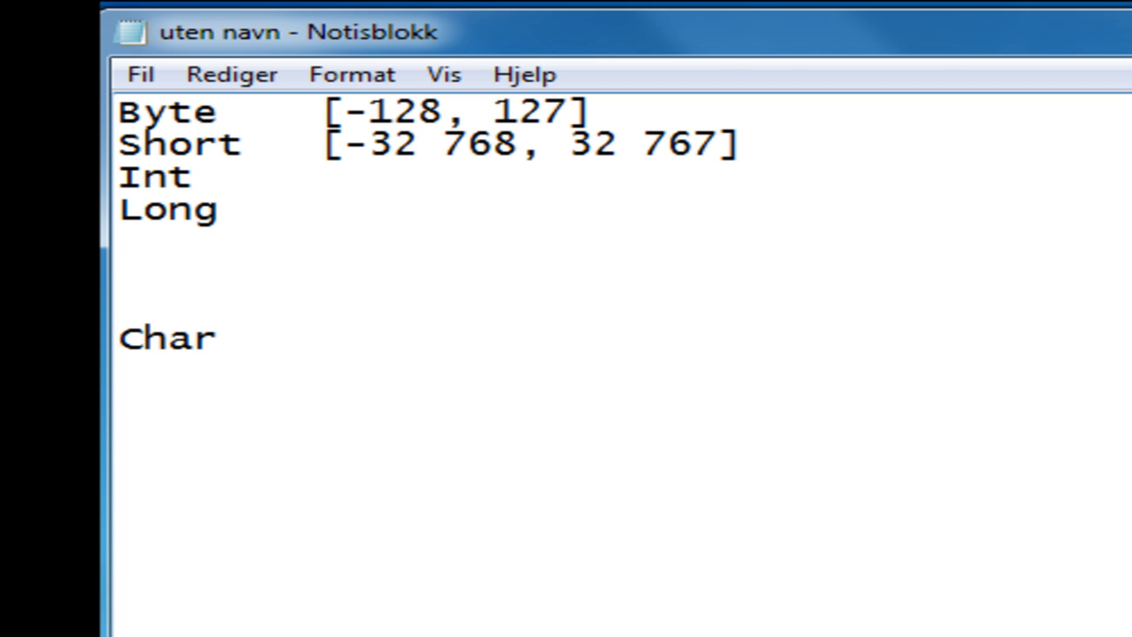
type("[-2 147 483 648, 2 147 483 647]")
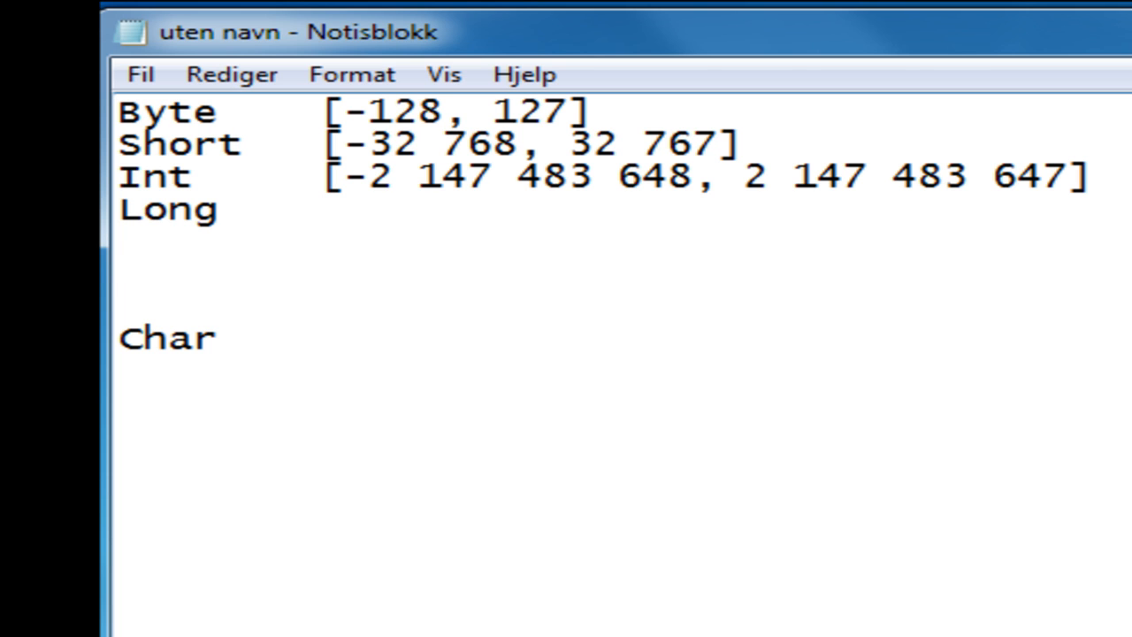
left_click(1085, 176)
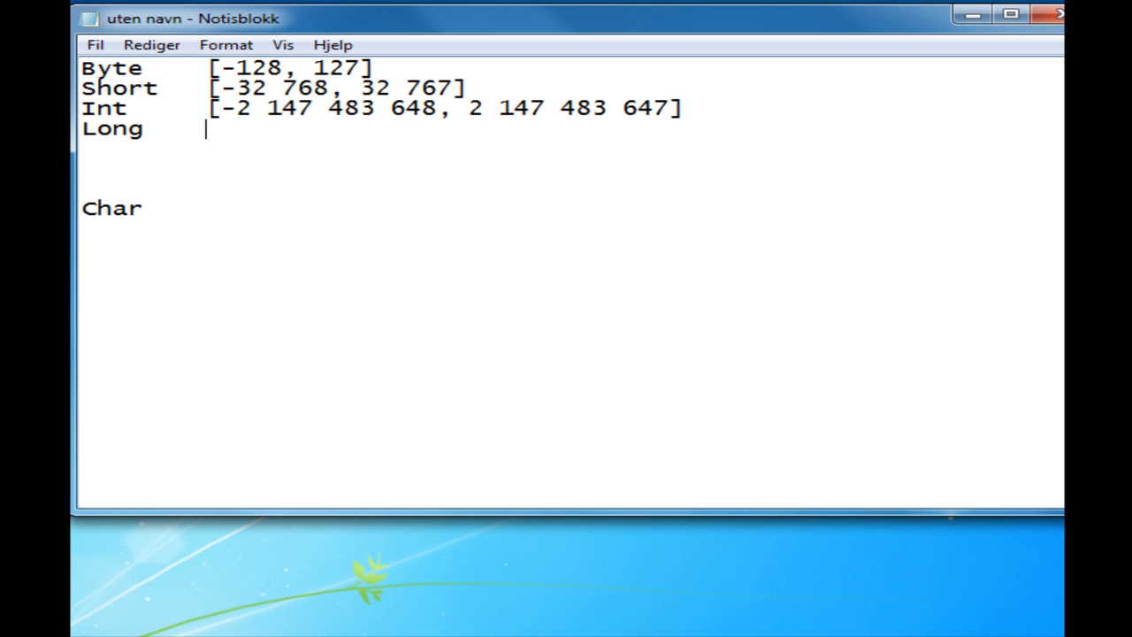
type("[-9 223 372 036 854 775 808, 9 223 372 036 854 775 807]")
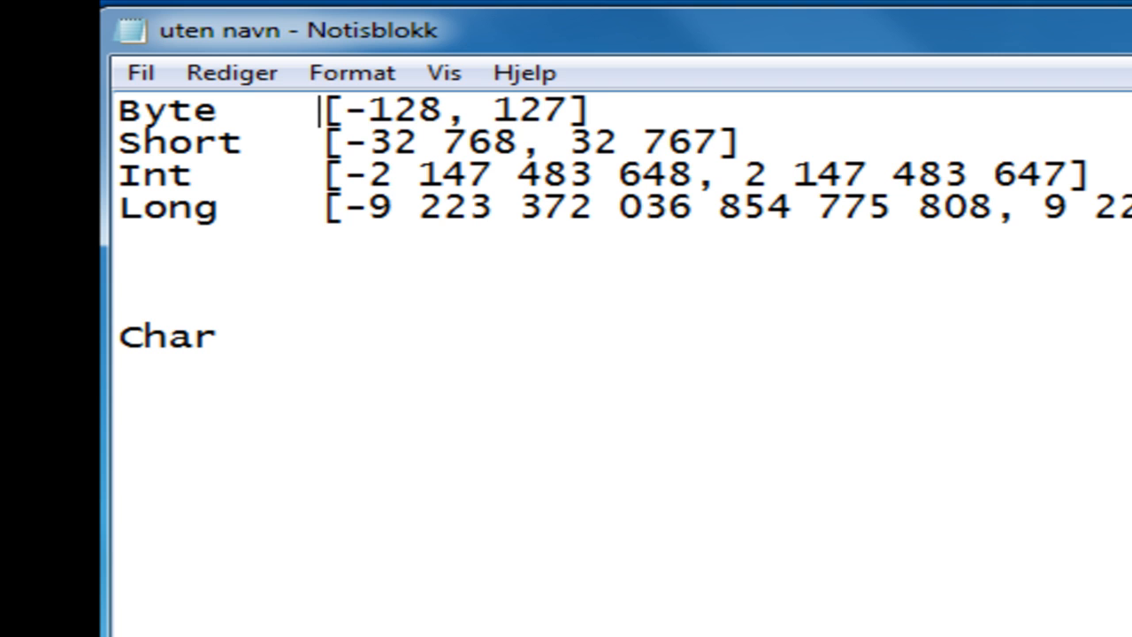
- Insert sizes 1, 2, 4 and 8 between the Byte, Short, Int and Long names and their ranges
type("1")
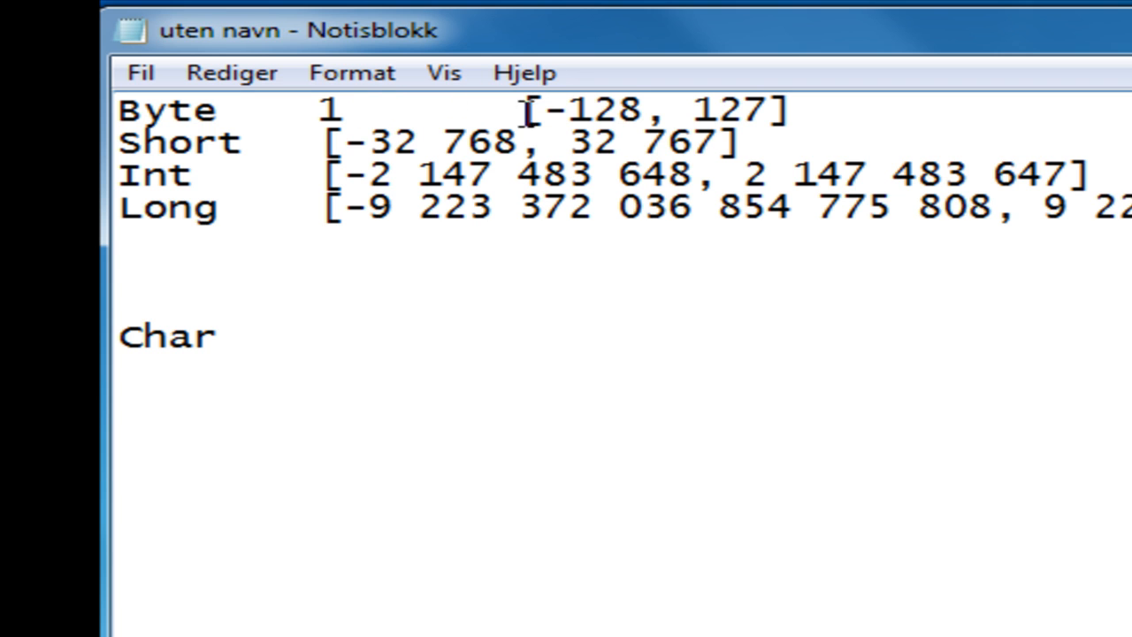
left_click_drag(545, 110, 761, 110)
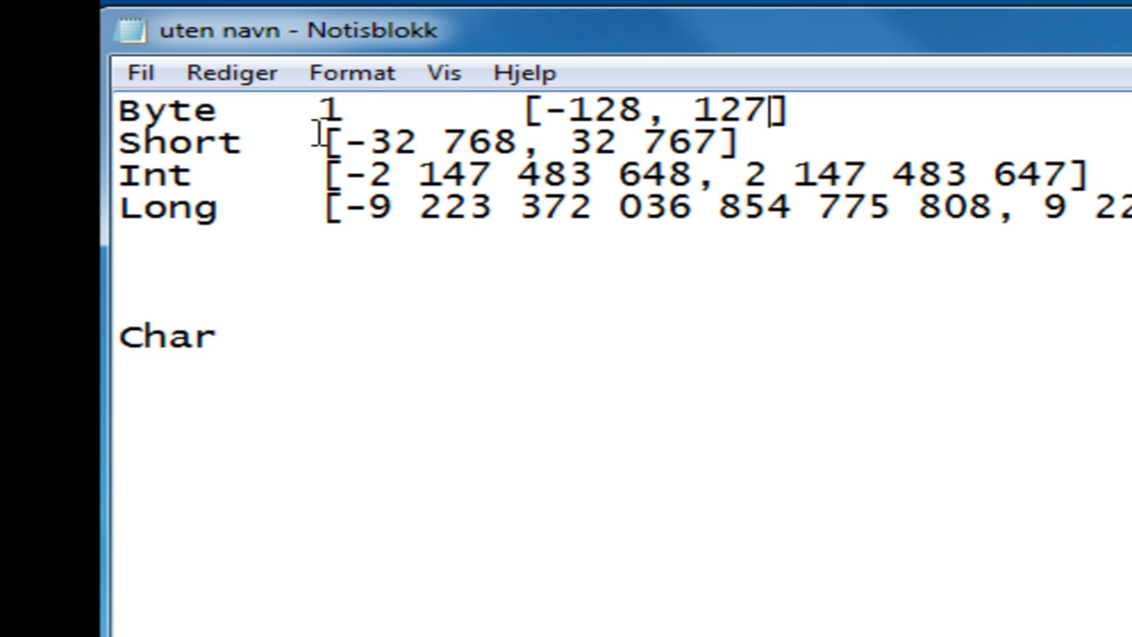
type("2")
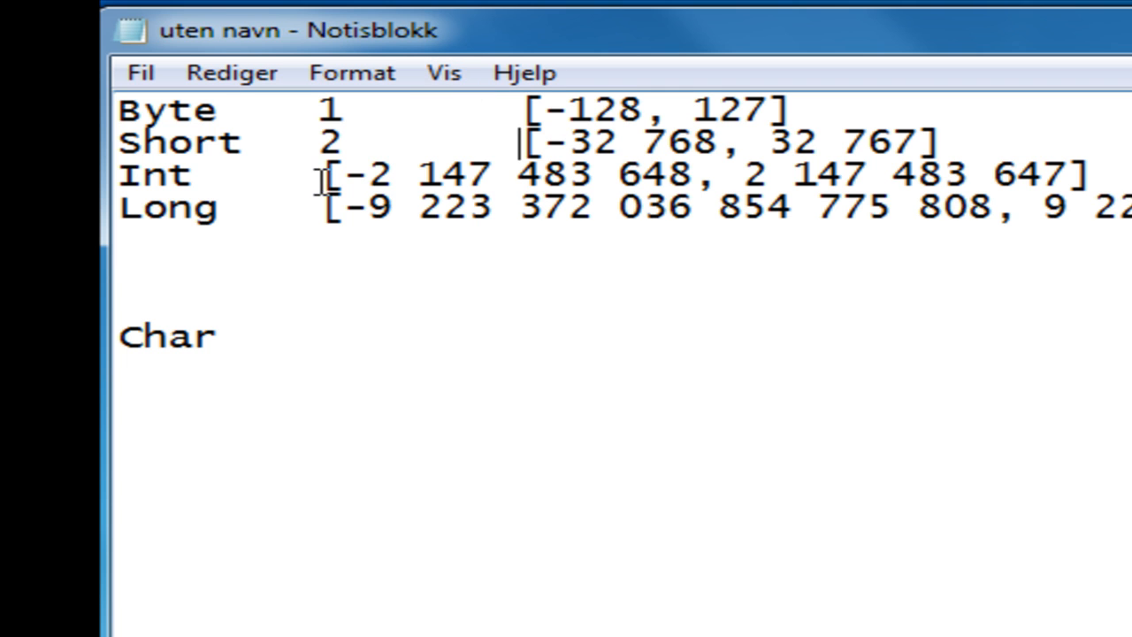
type("4")
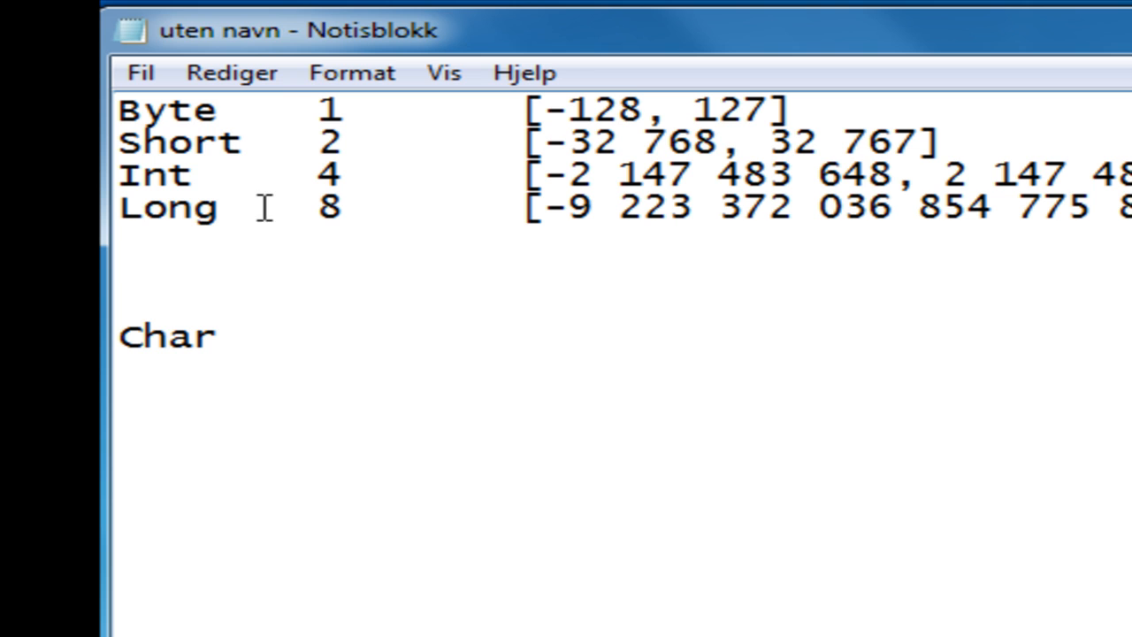
left_click(191, 175)
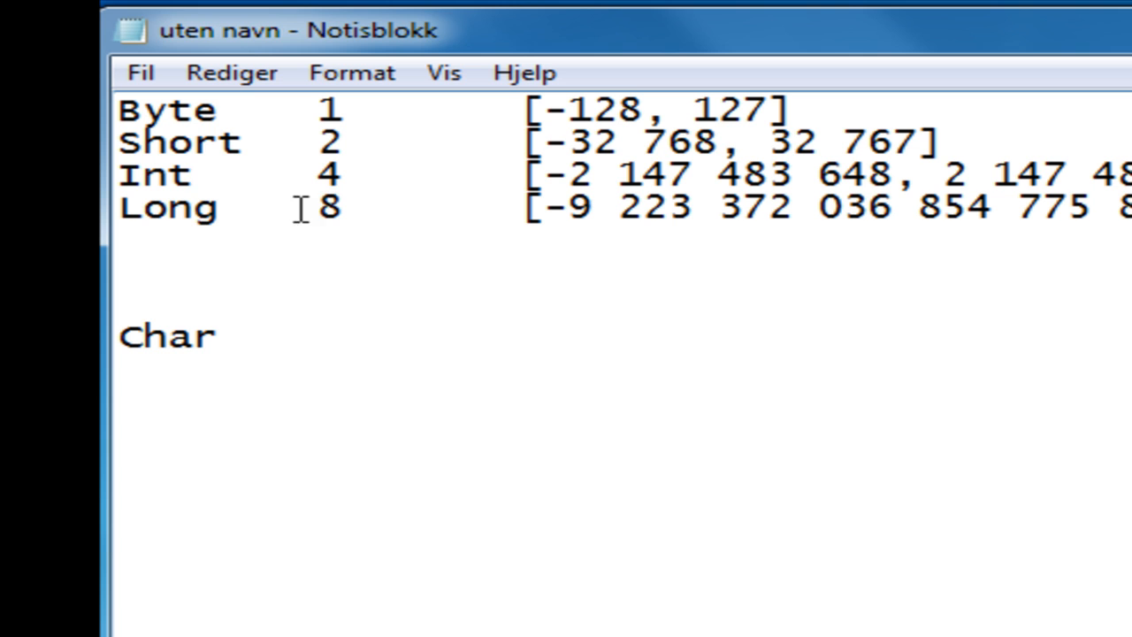
mouse_move(407, 202)
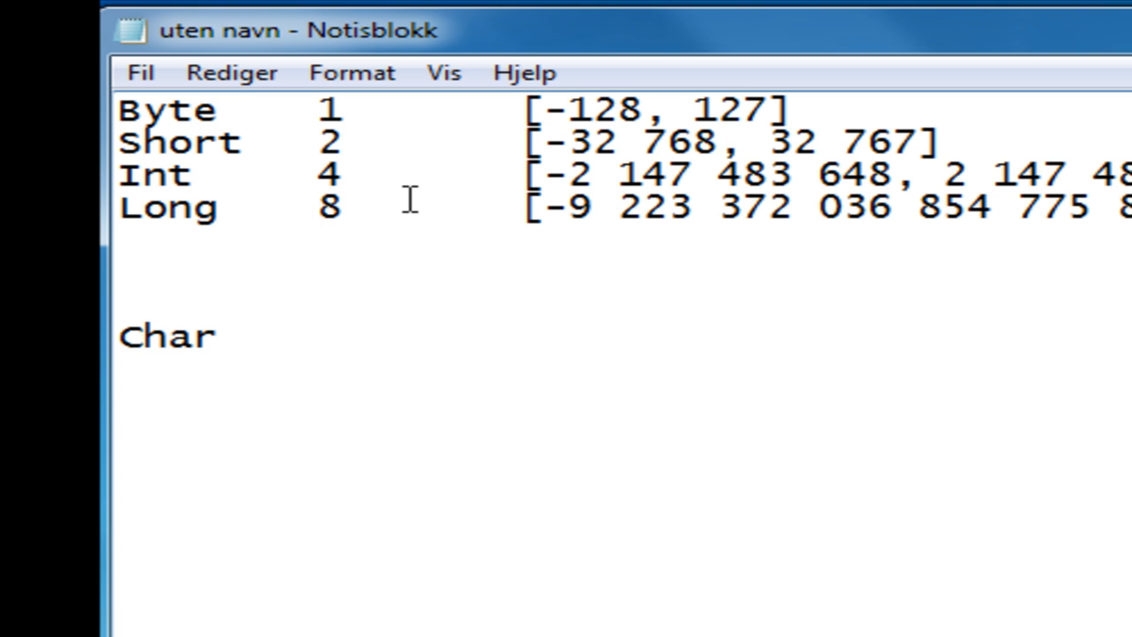
left_click(341, 207)
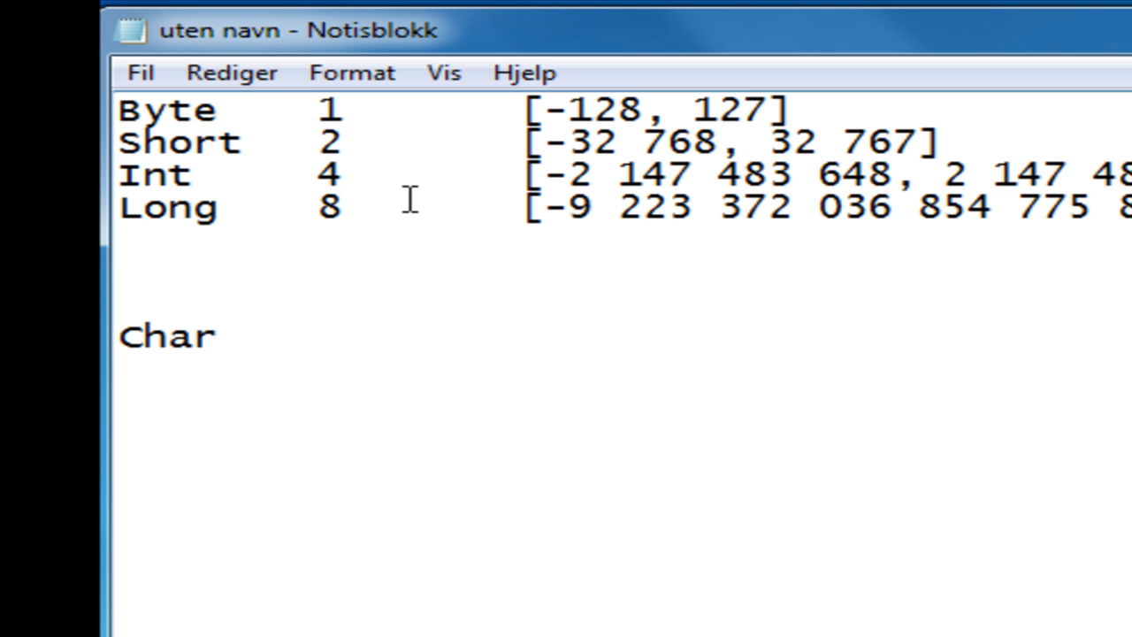
left_click(339, 206)
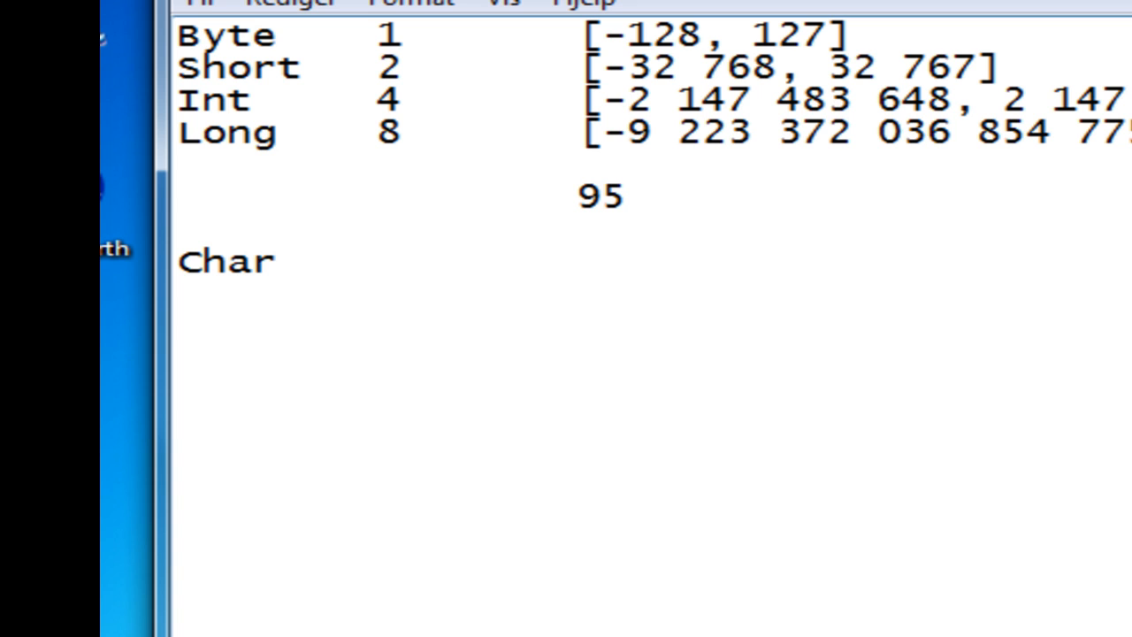
- Move Char directly under Long with size 2 and range [0, 65 535], removing the stray 95
left_click(628, 198)
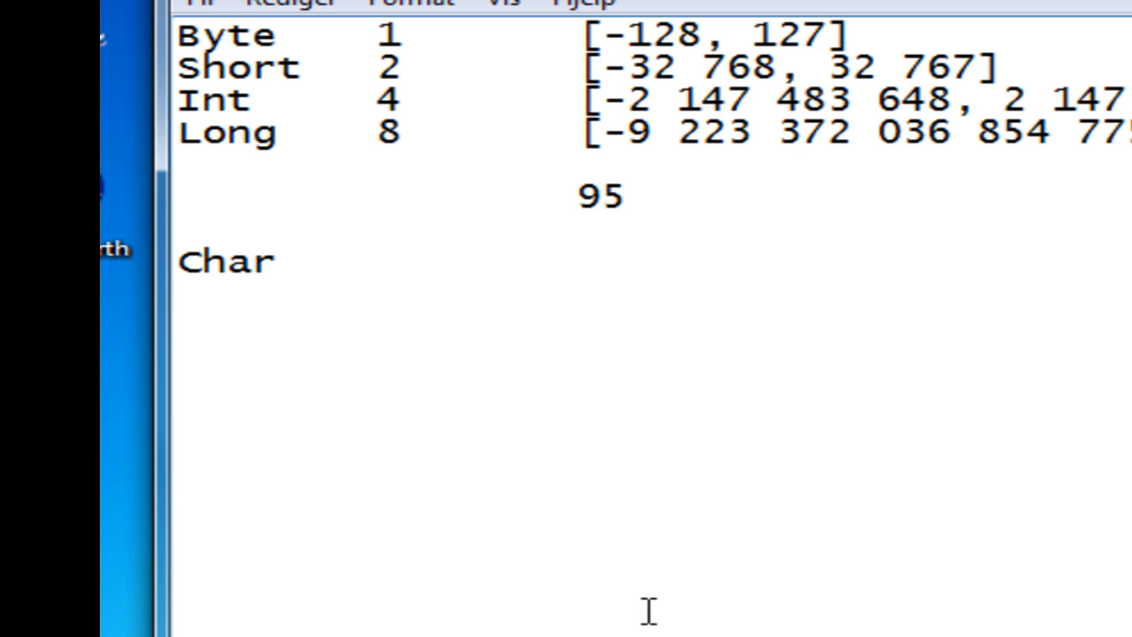
left_click(628, 196)
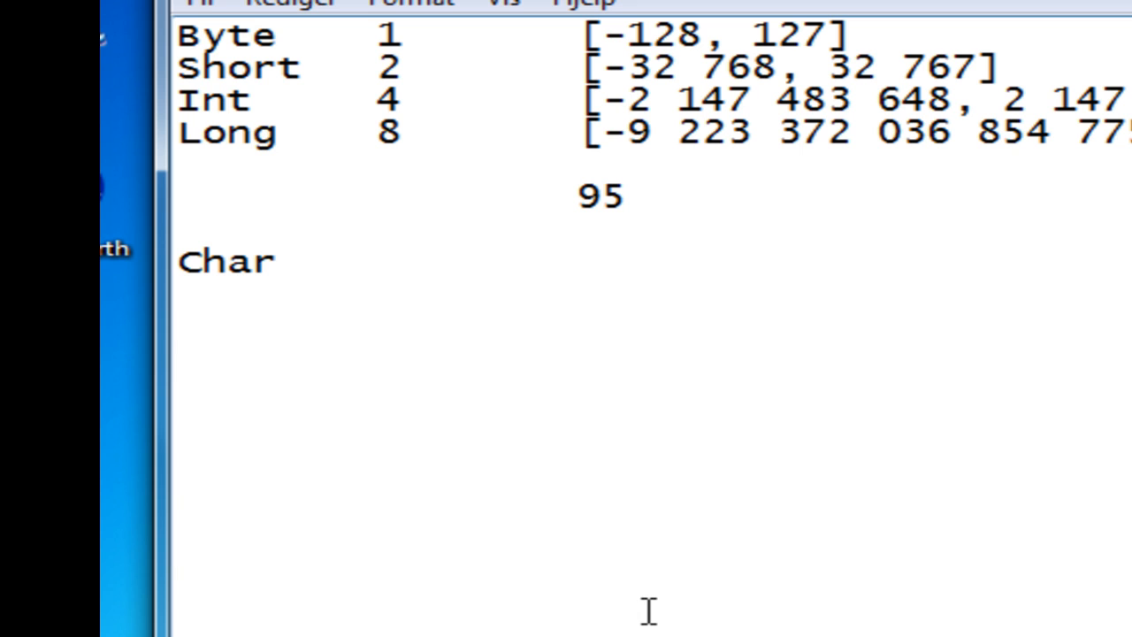
left_click(619, 198)
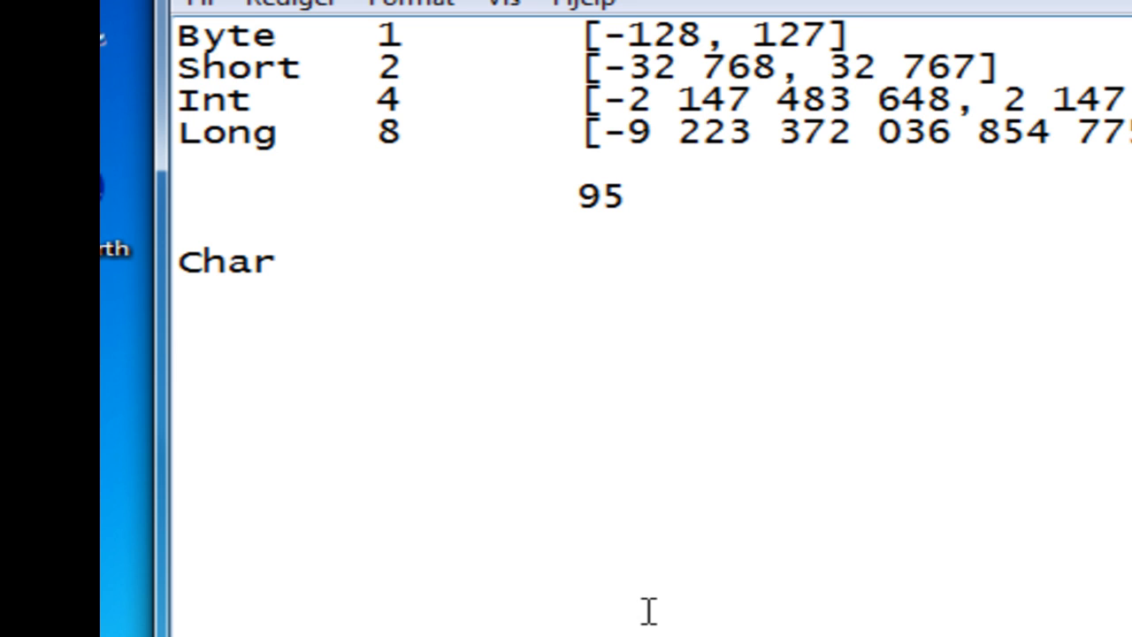
left_click(623, 197)
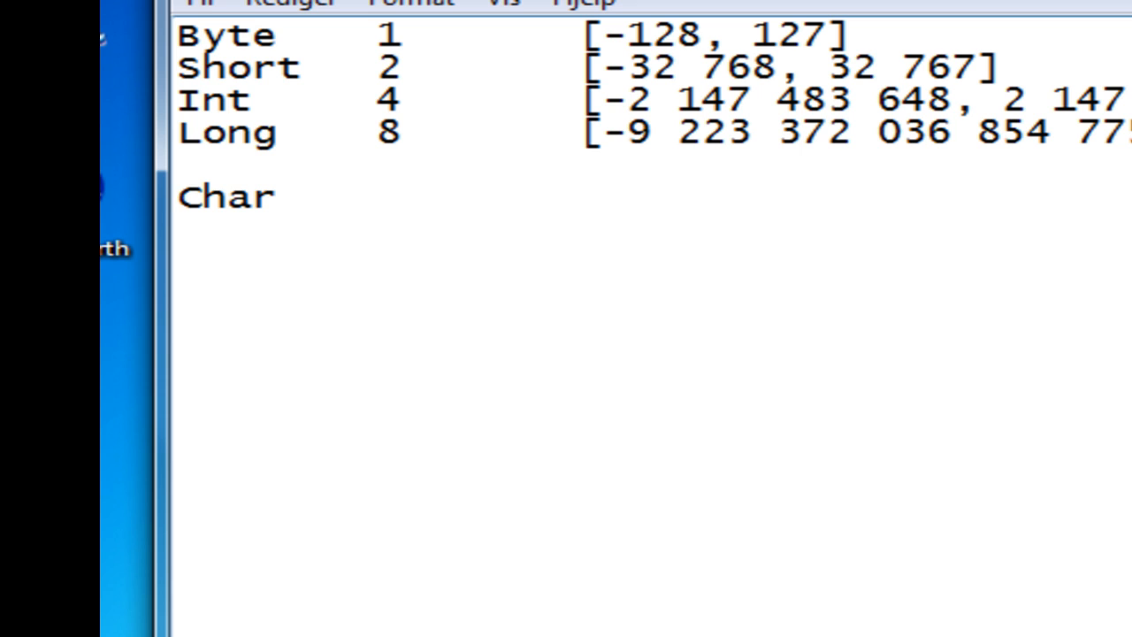
left_click(180, 196)
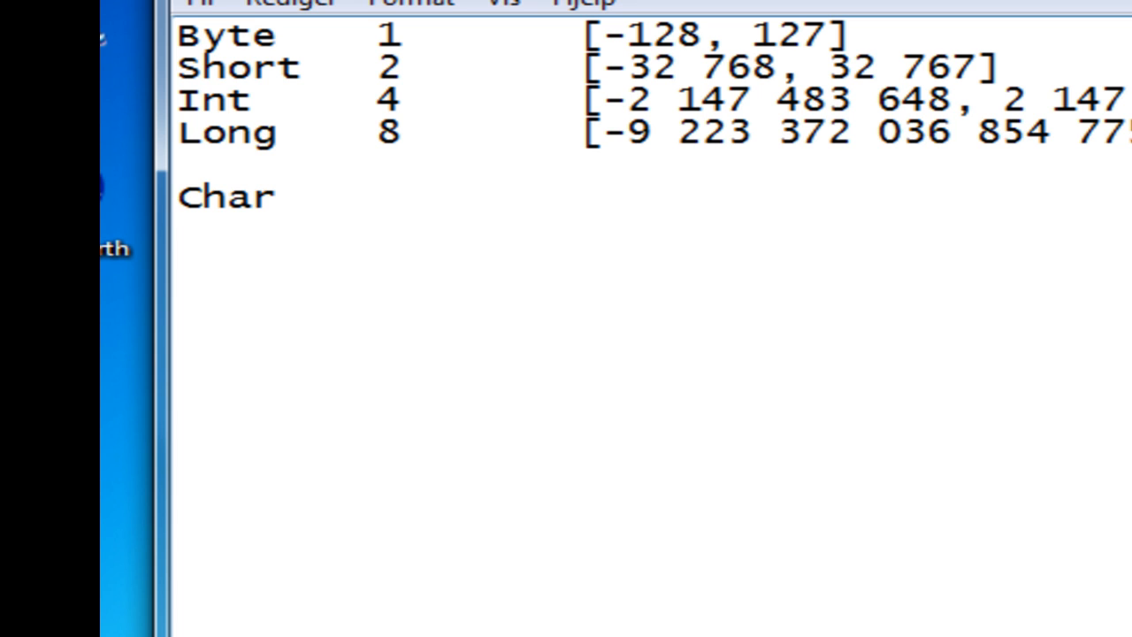
left_click(180, 195)
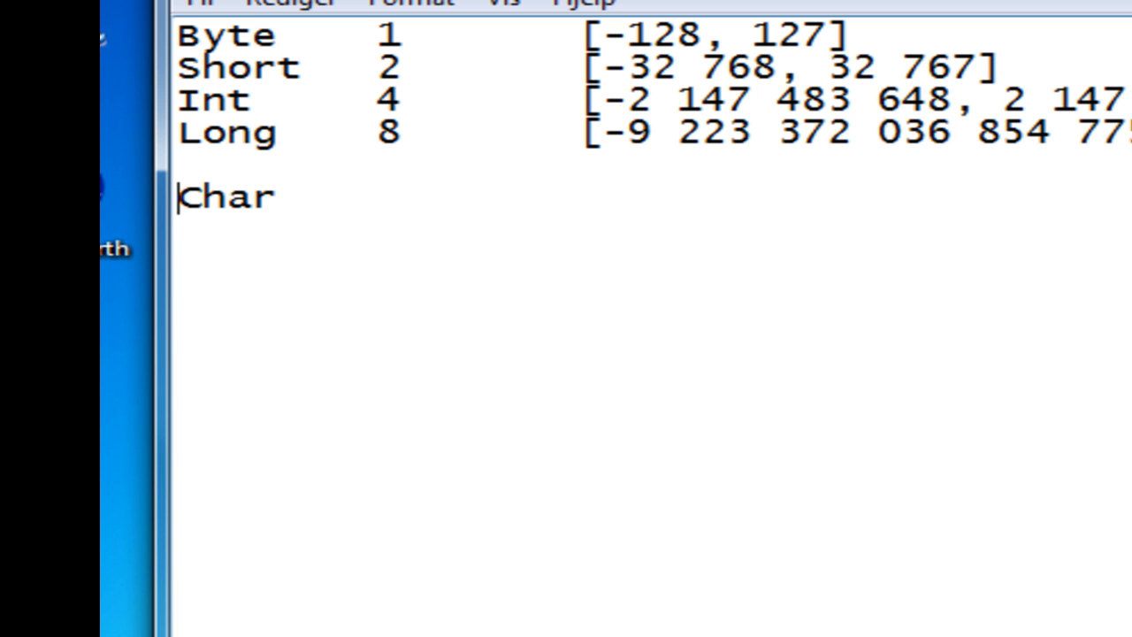
mouse_move(597, 163)
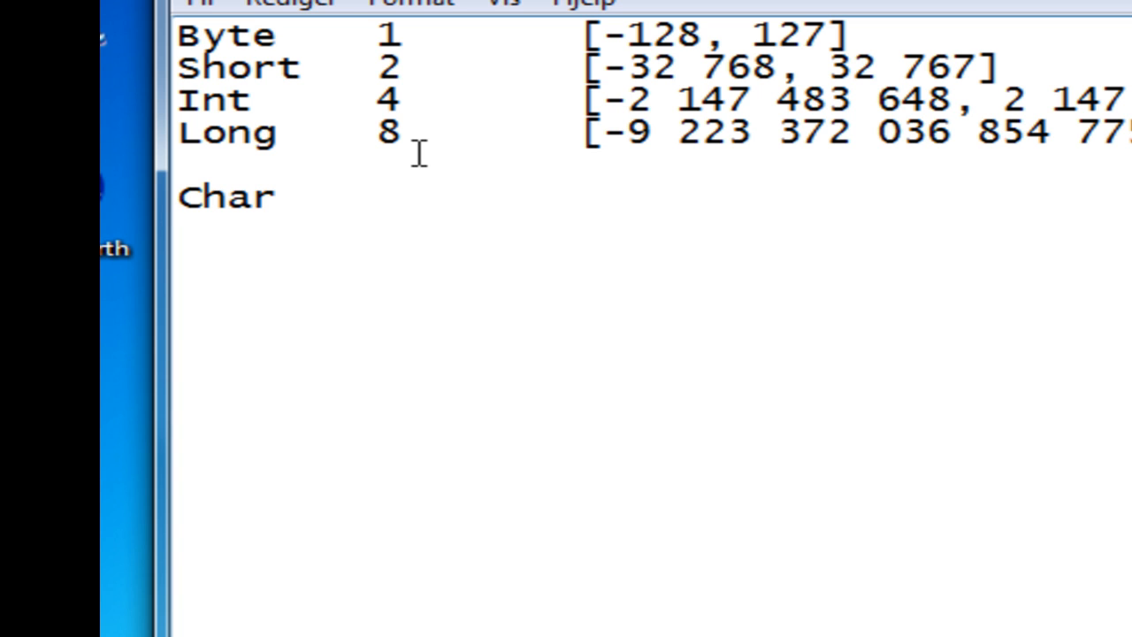
type("2         [0, 65 535")
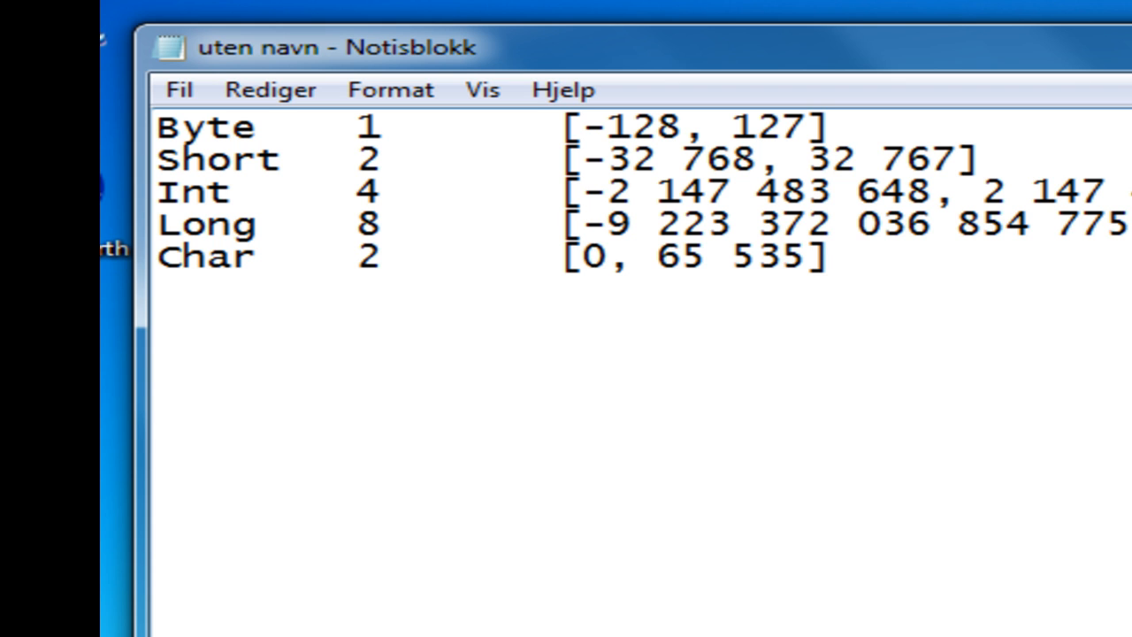
type("A")
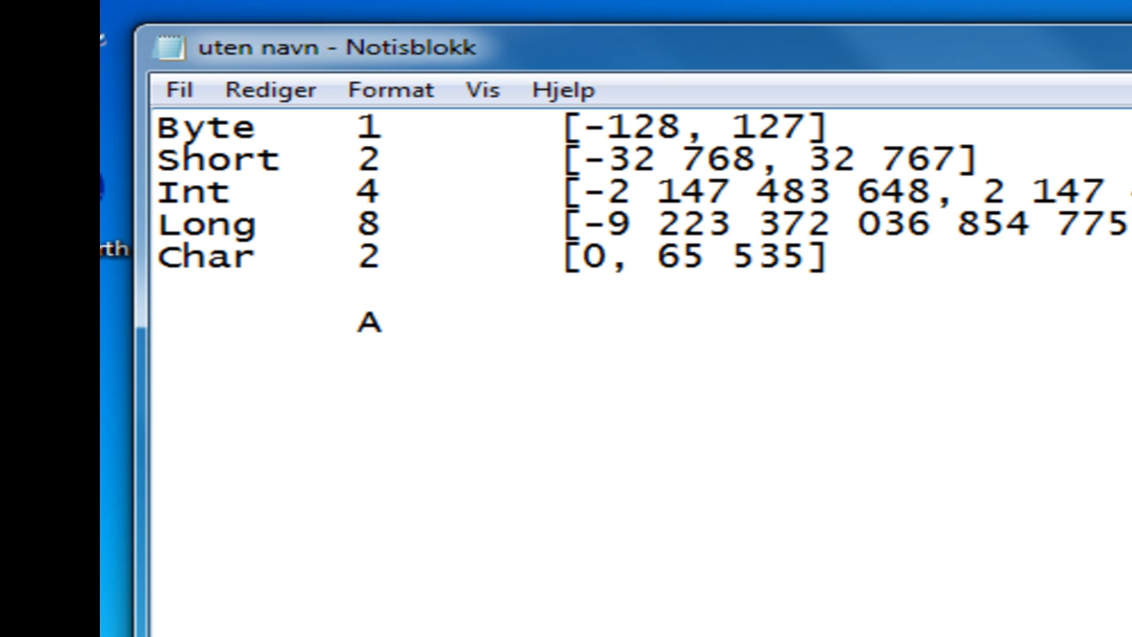
left_click(372, 328)
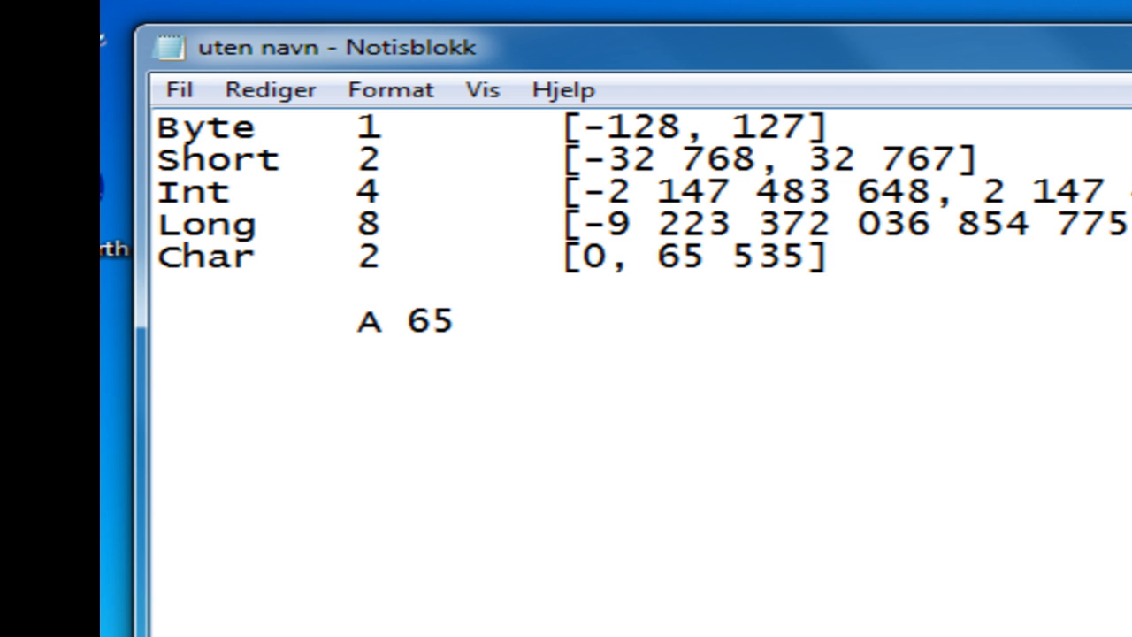
type("a")
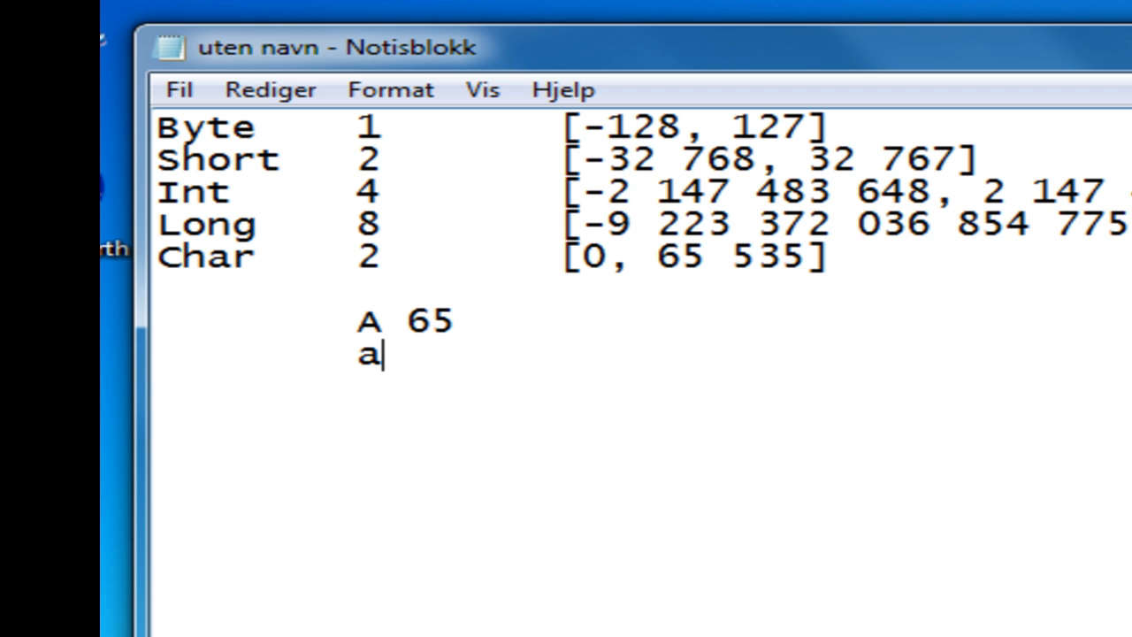
type("97")
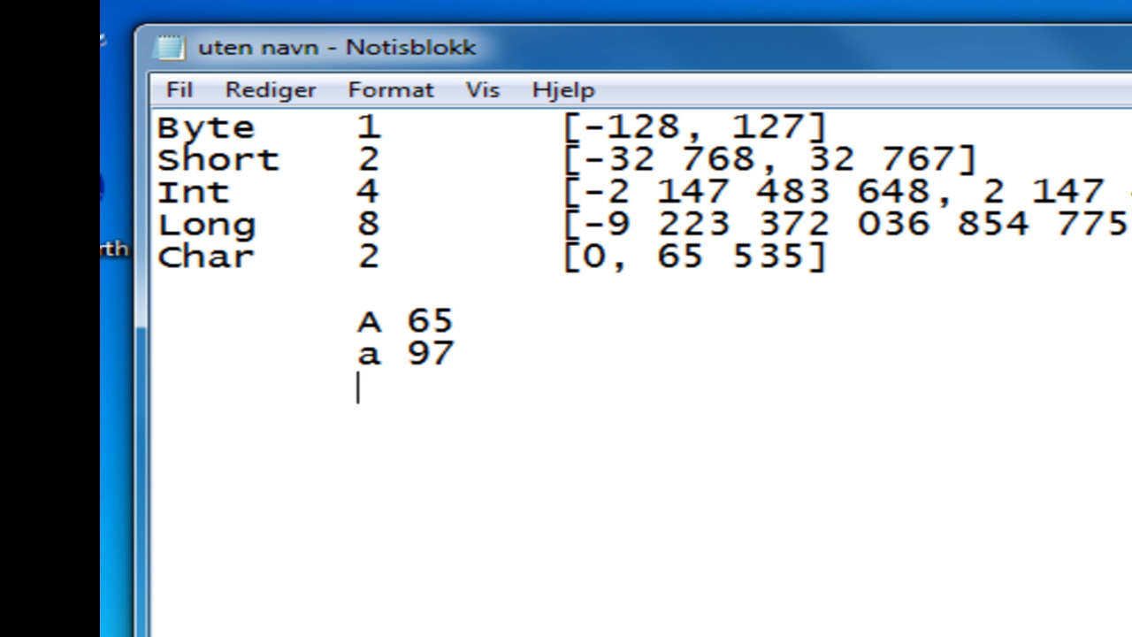
type("7")
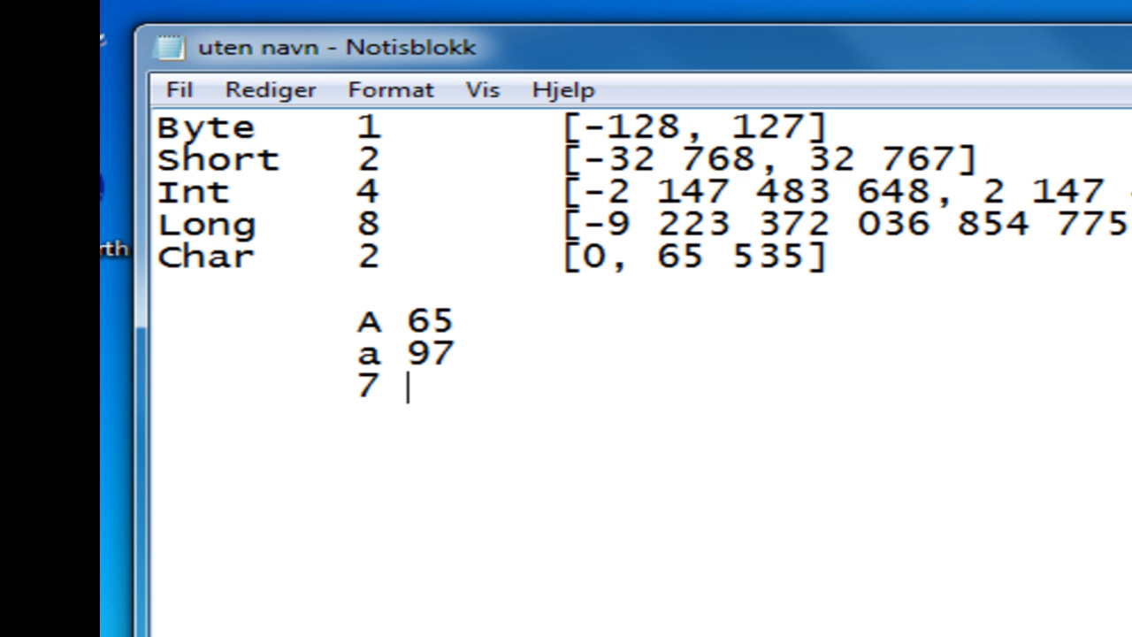
type("55")
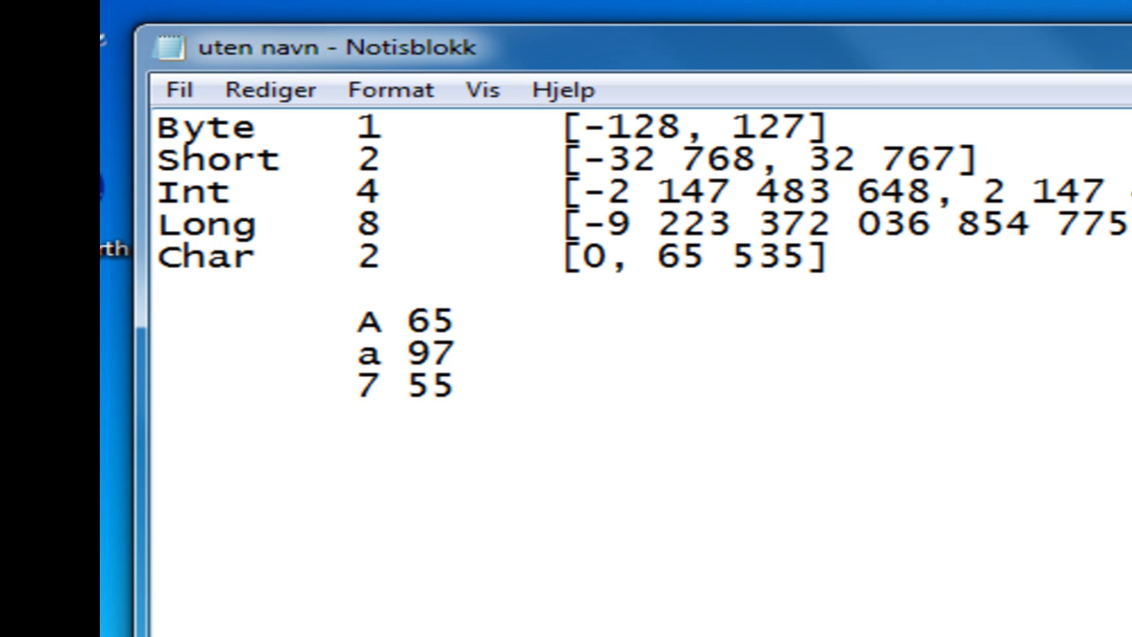
type("$ 36")
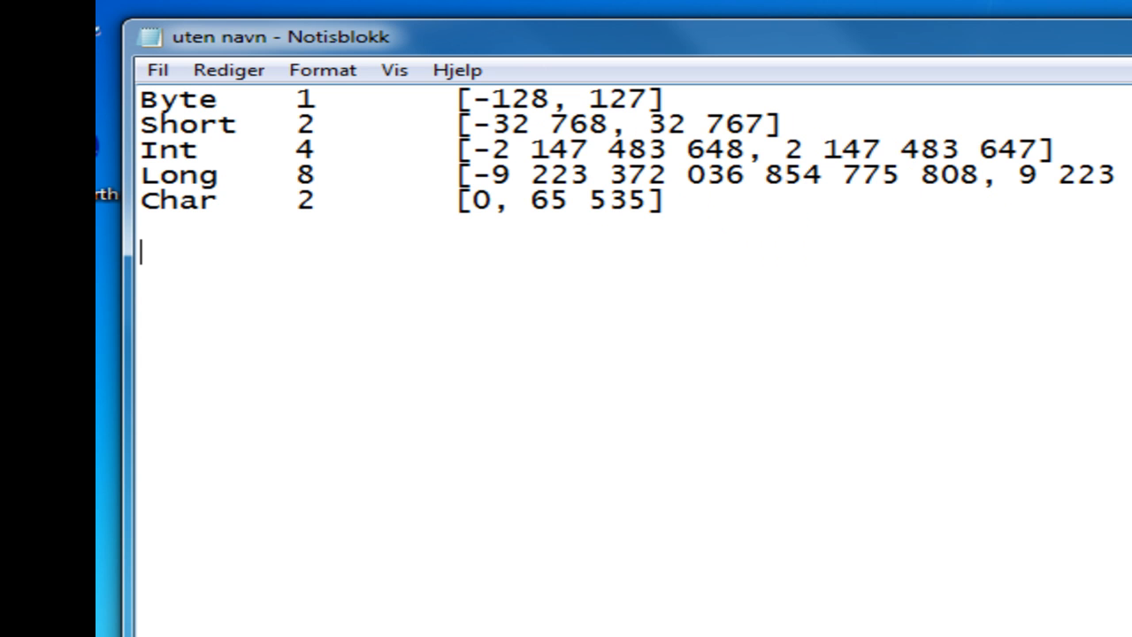
- Add Float 4 ±[10^-38, 10^+38] and Double 8 ±[10^-308, 10^+308] rows below Char
type("Float\t4\tapproximately ±[10^-38, 10^+38]")
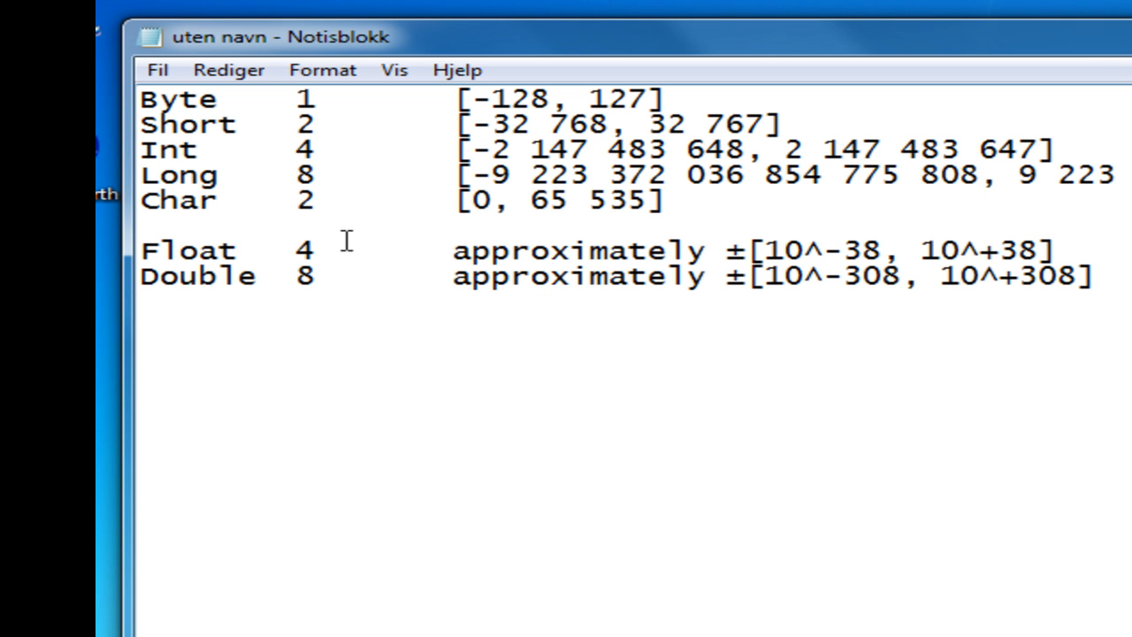
mouse_move(336, 254)
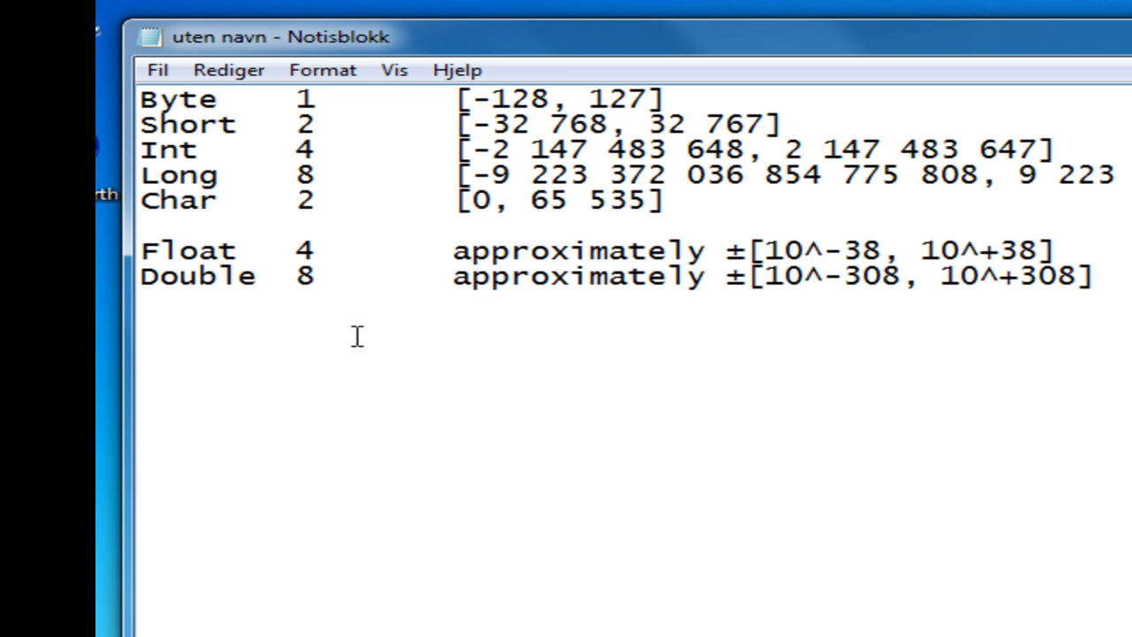
left_click(315, 276)
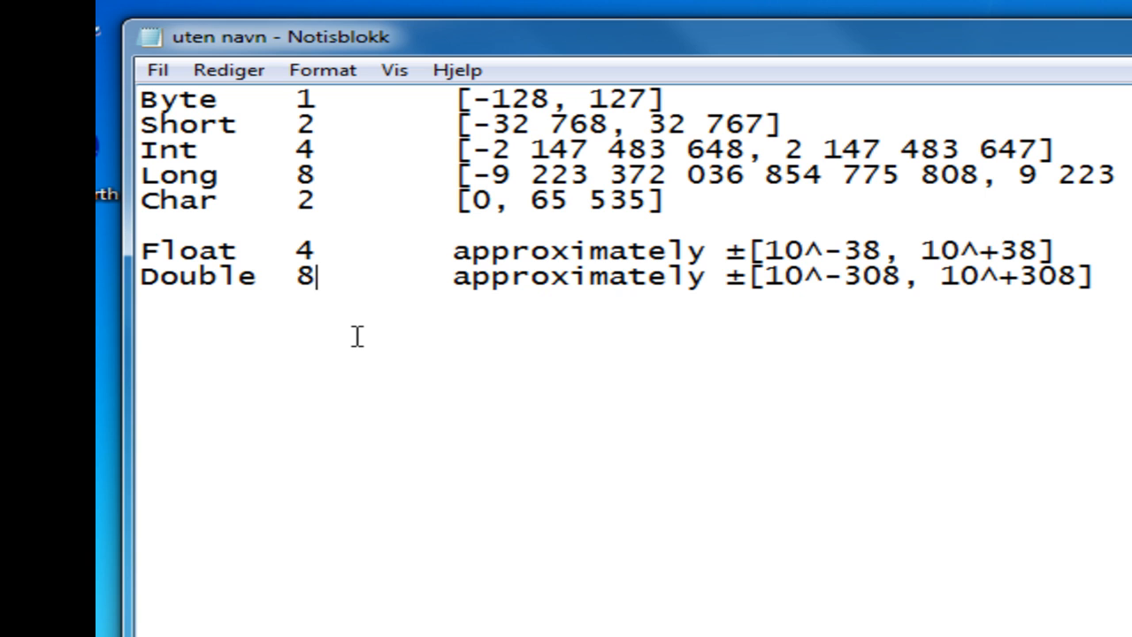
mouse_move(356, 326)
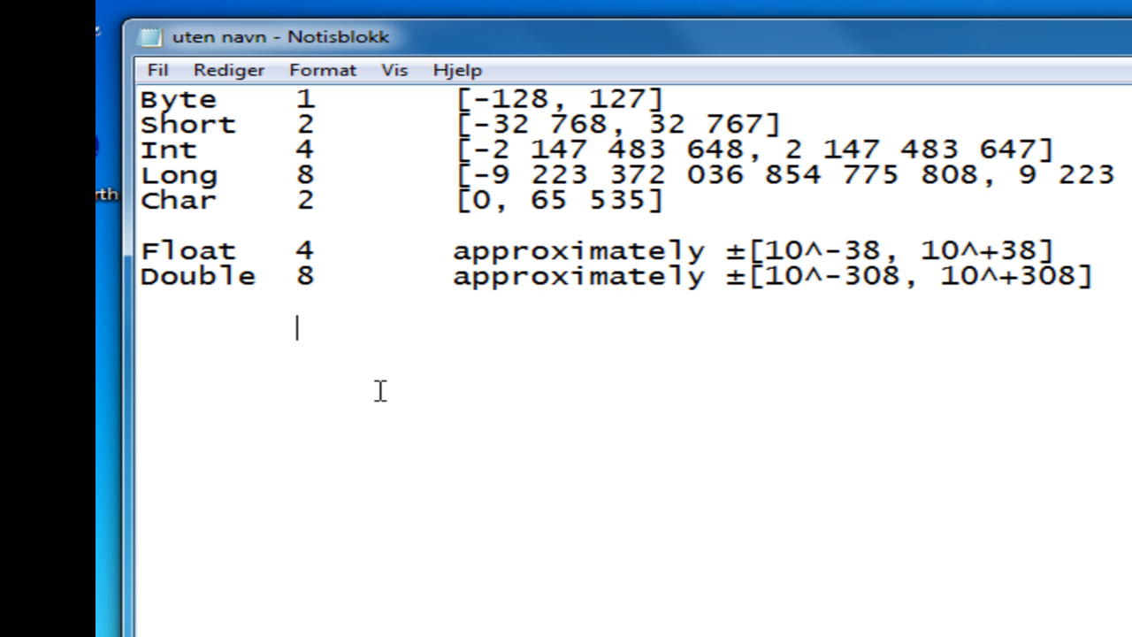
type("3.2")
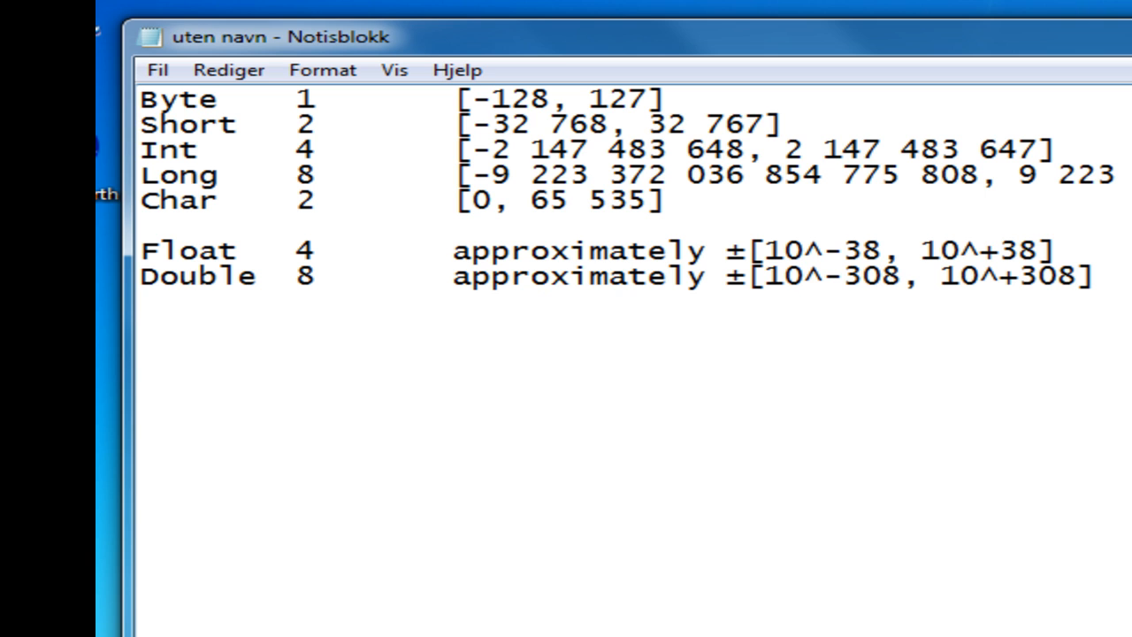
- Add a Boolean entry below Double, discarding a typed True or False note
type("Boolean")
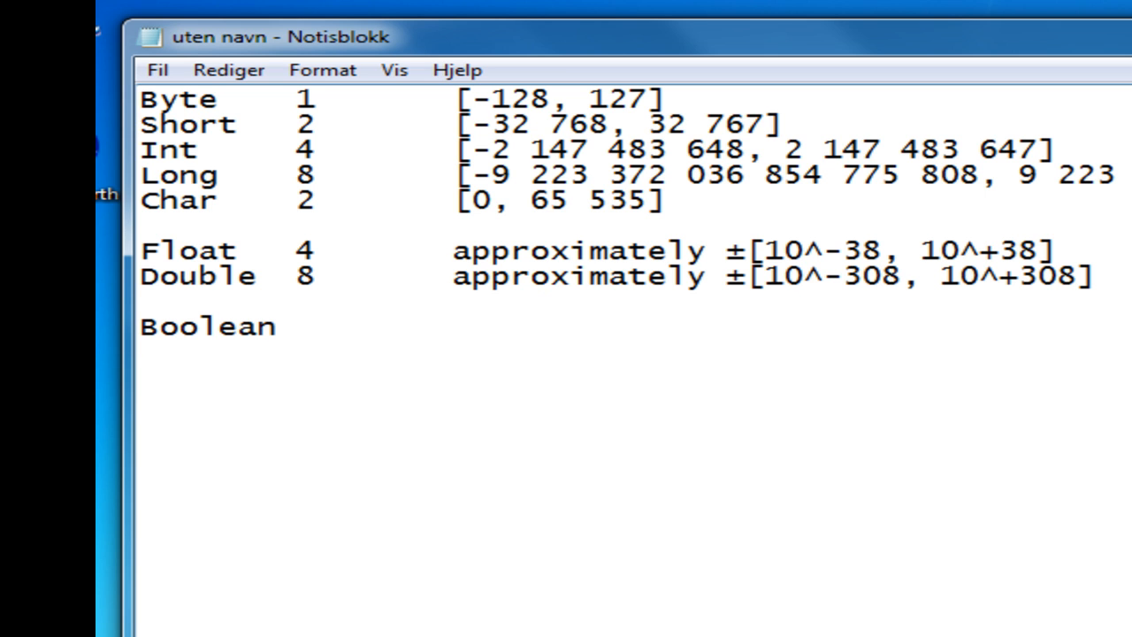
type("True or False")
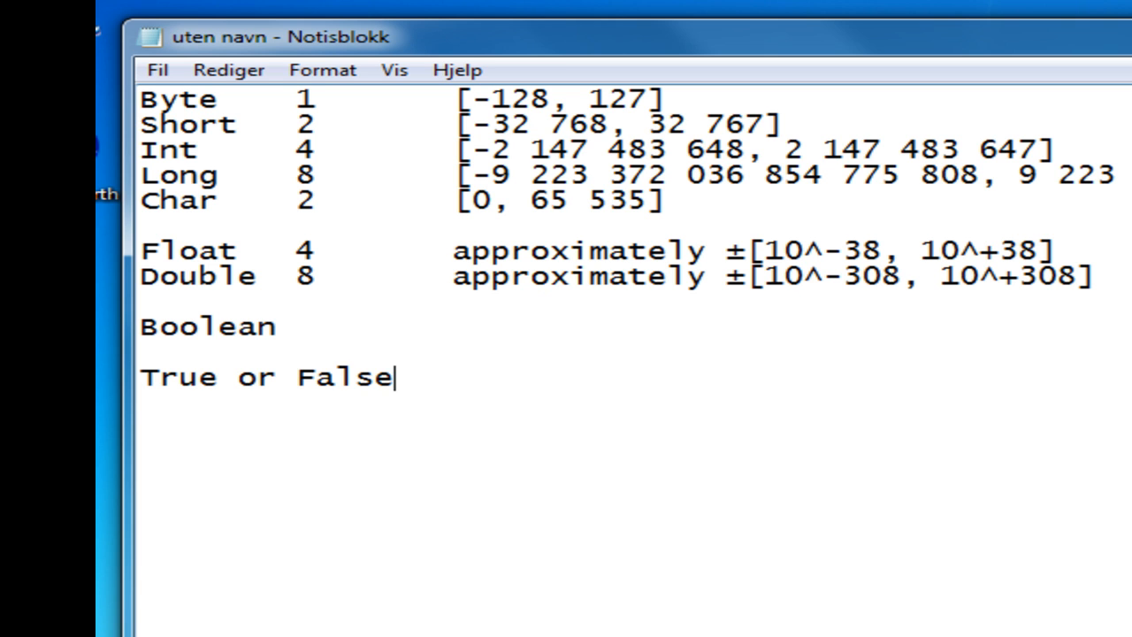
key("BackSpace")
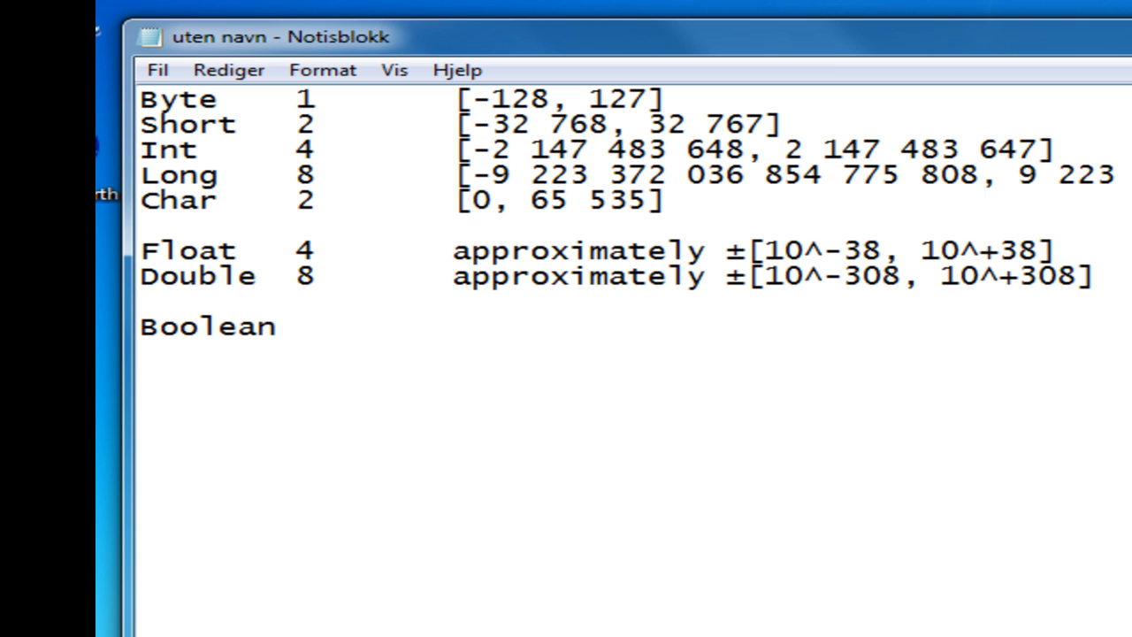
key("Enter")
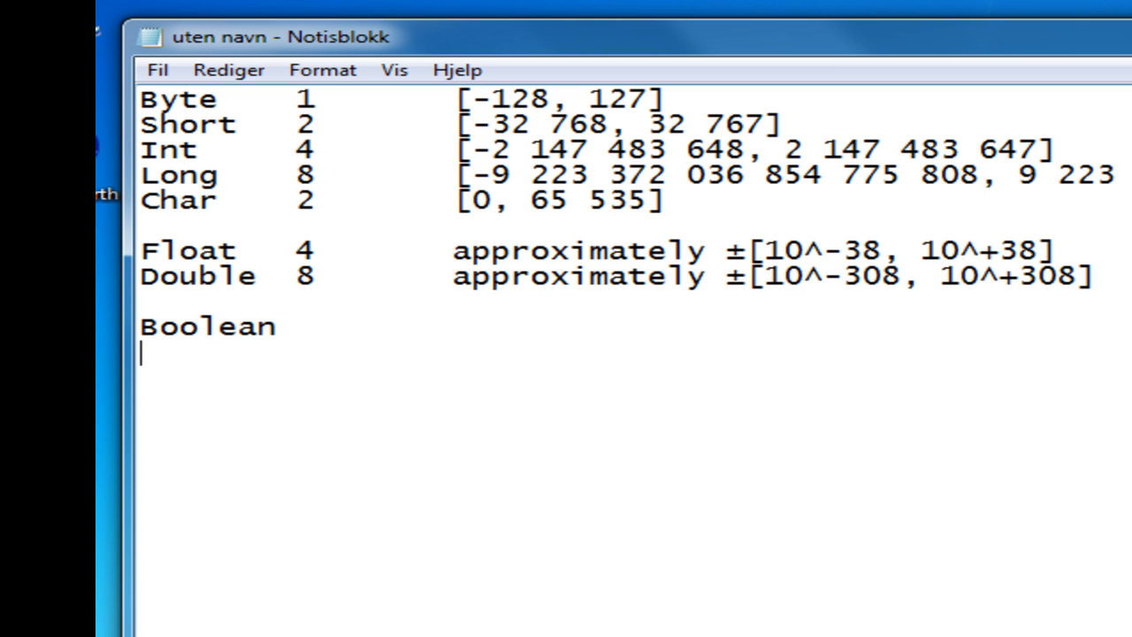